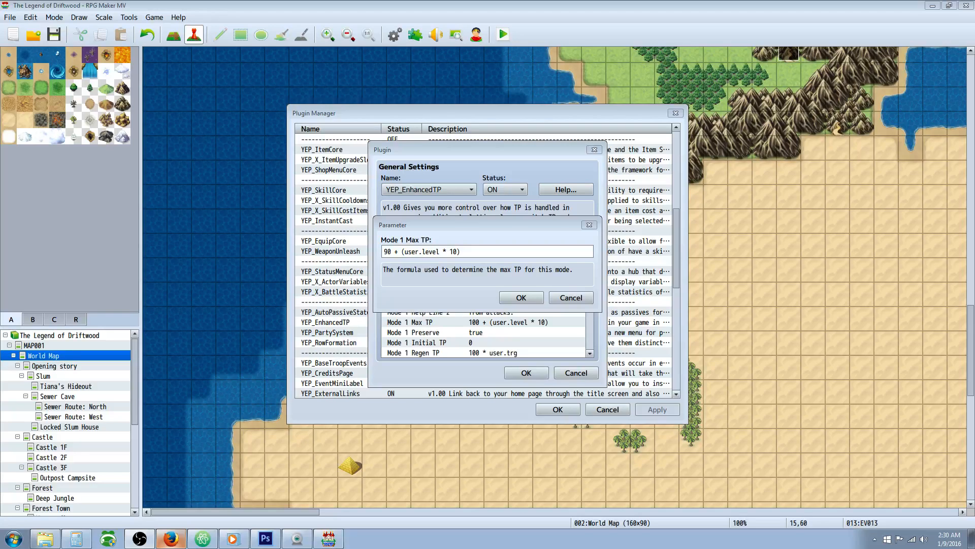
{"action": "mouse_move", "coordinate": [294, 177]}
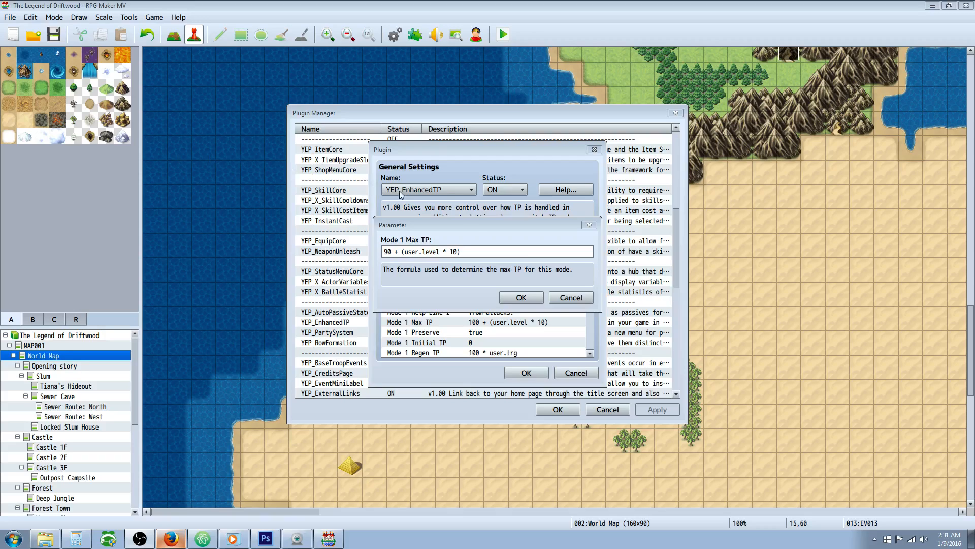
Close the Mode 1 Max TP formula editor with OK, back to the EnhancedTP parameters
{"action": "left_click", "coordinate": [521, 298]}
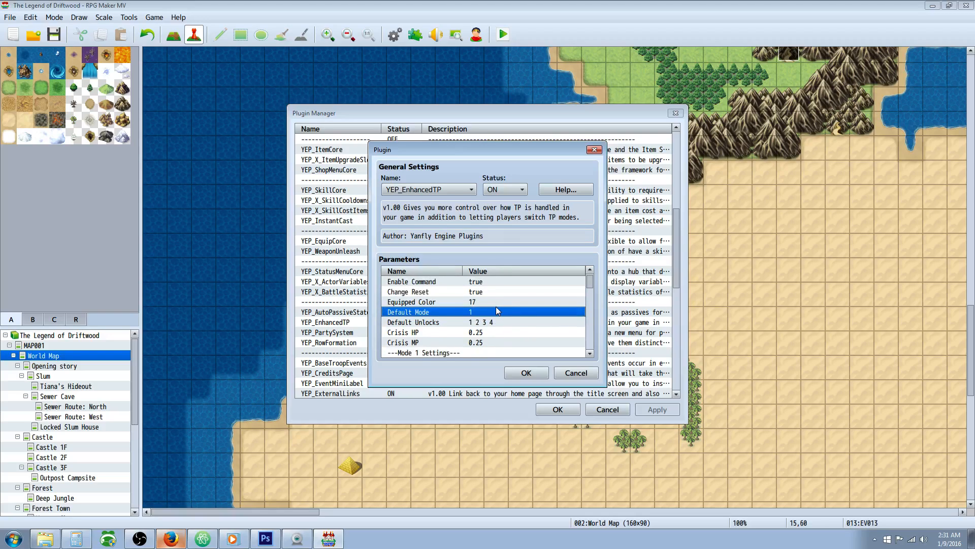
Set Default Unlocks to 1 2 3 4 and confirm it
{"action": "left_click", "coordinate": [413, 322]}
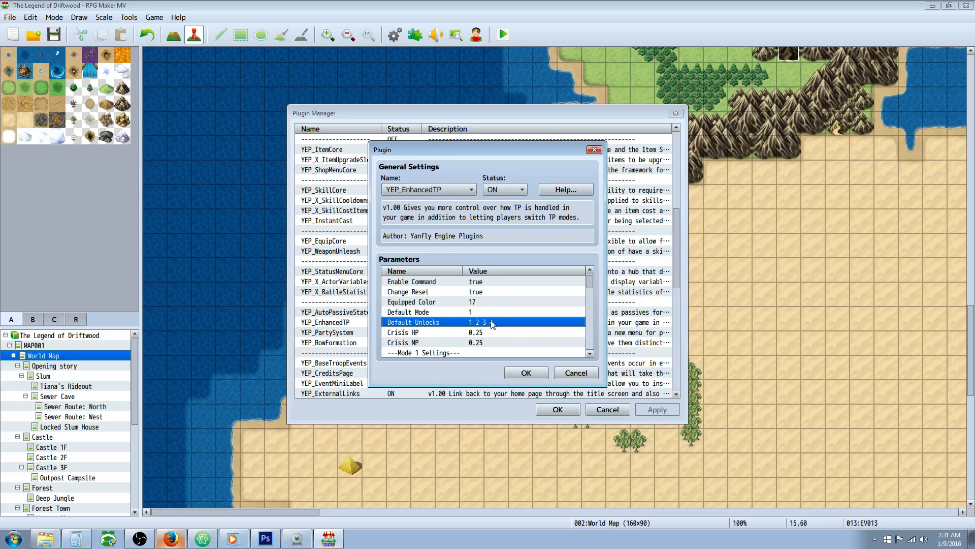
{"action": "type", "text": "4"}
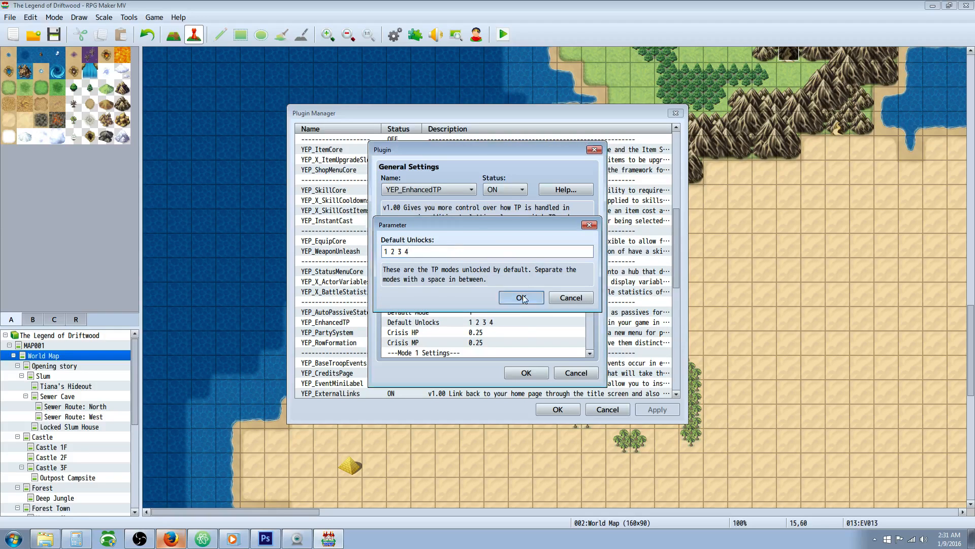
{"action": "left_click", "coordinate": [521, 298]}
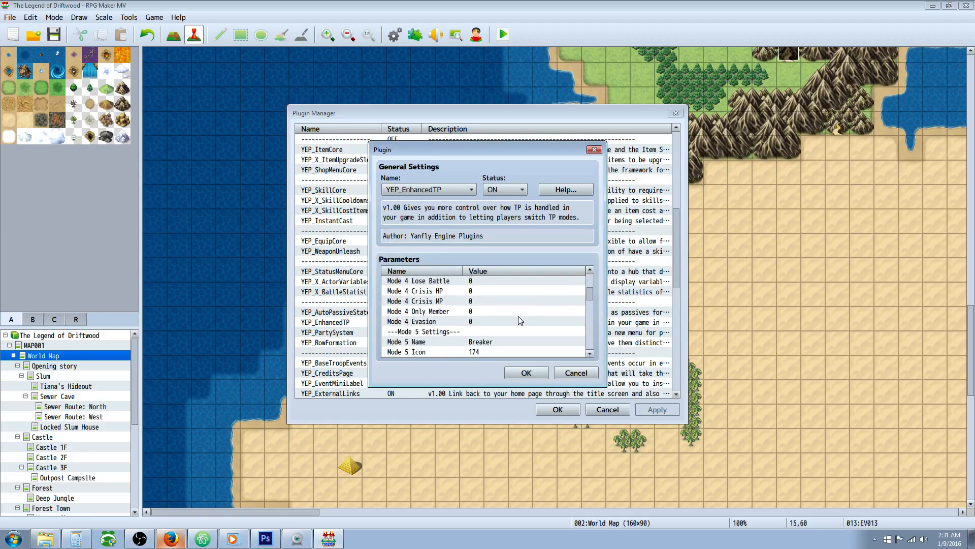
{"action": "scroll", "scroll_direction": "down", "scroll_amount": 3}
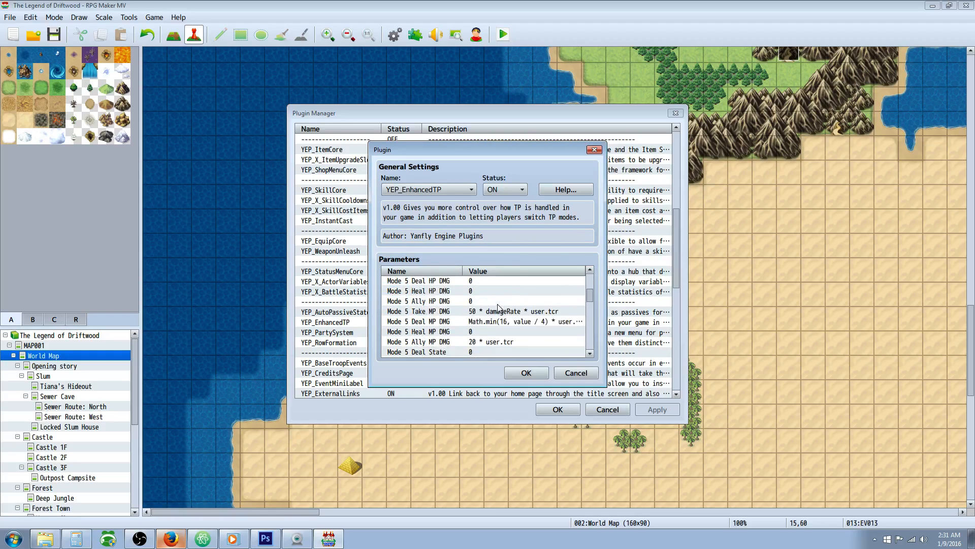
{"action": "scroll", "scroll_direction": "down", "scroll_amount": 3}
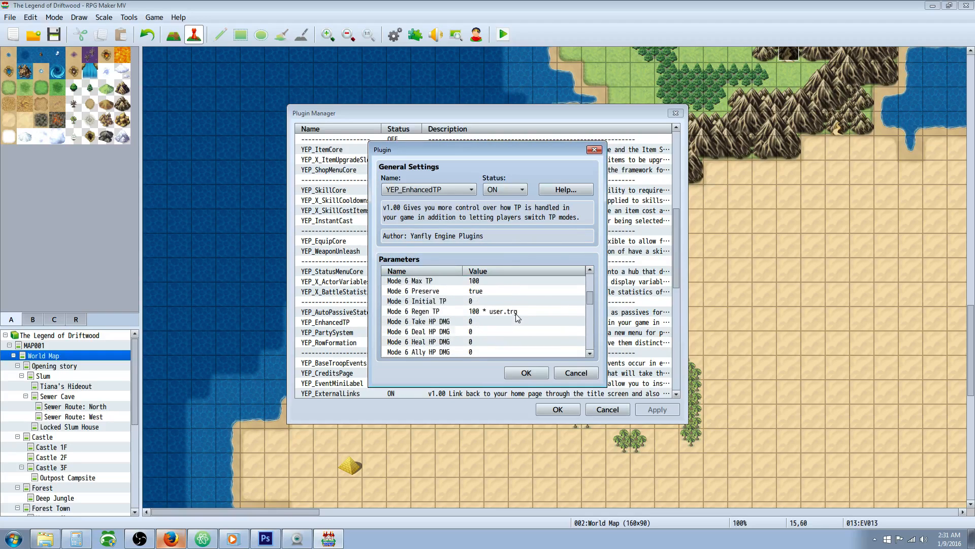
{"action": "scroll", "scroll_direction": "down", "scroll_amount": 3}
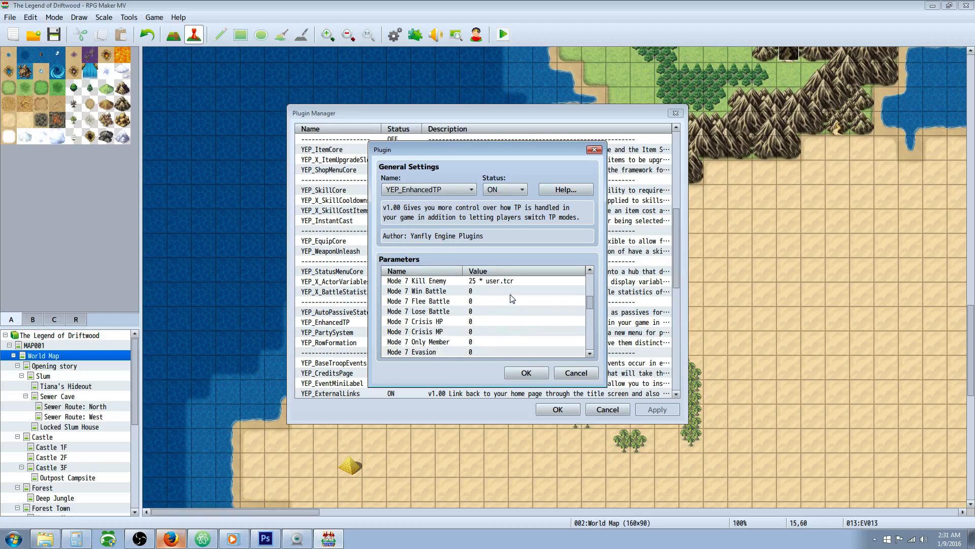
{"action": "scroll", "scroll_direction": "down", "scroll_amount": 3}
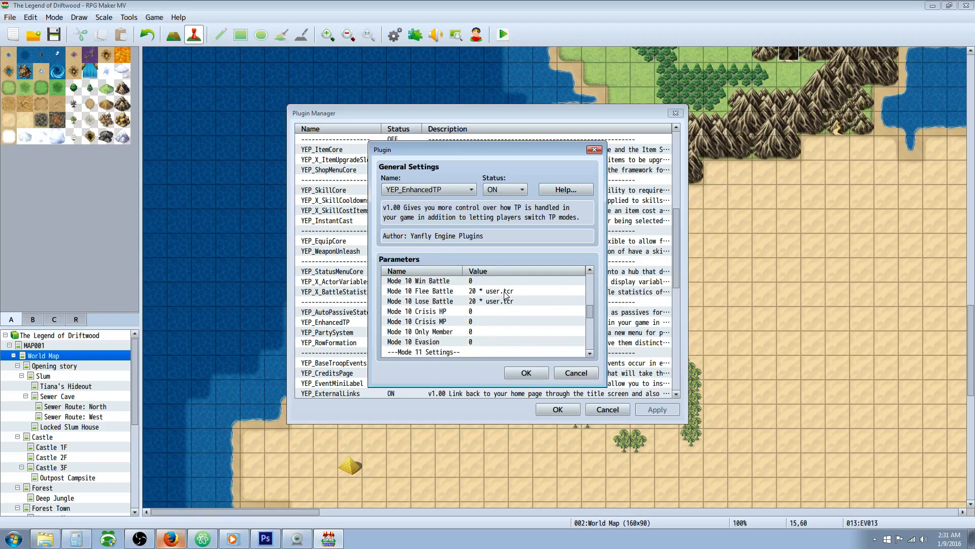
{"action": "scroll", "scroll_direction": "down", "scroll_amount": 3}
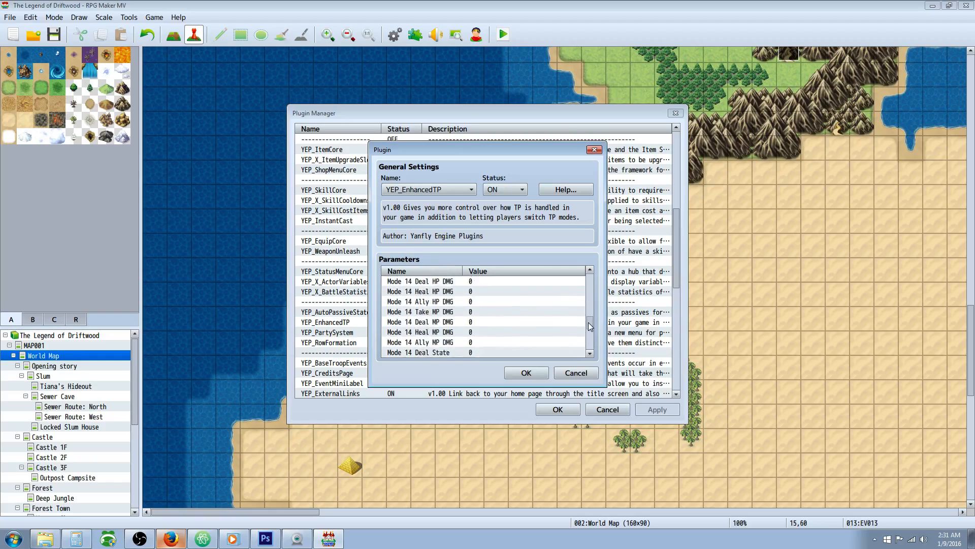
{"action": "scroll", "scroll_direction": "down", "scroll_amount": 3}
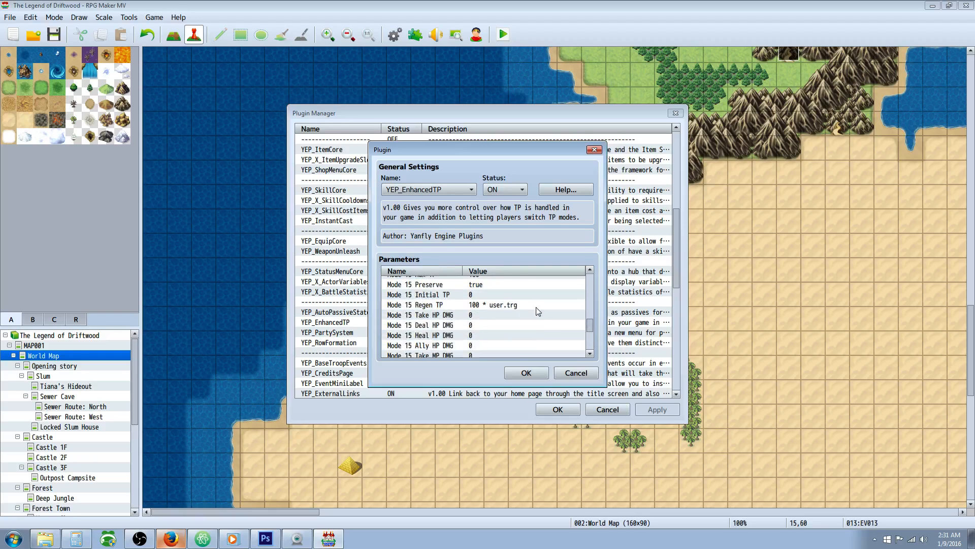
{"action": "scroll", "scroll_direction": "down", "scroll_amount": 3}
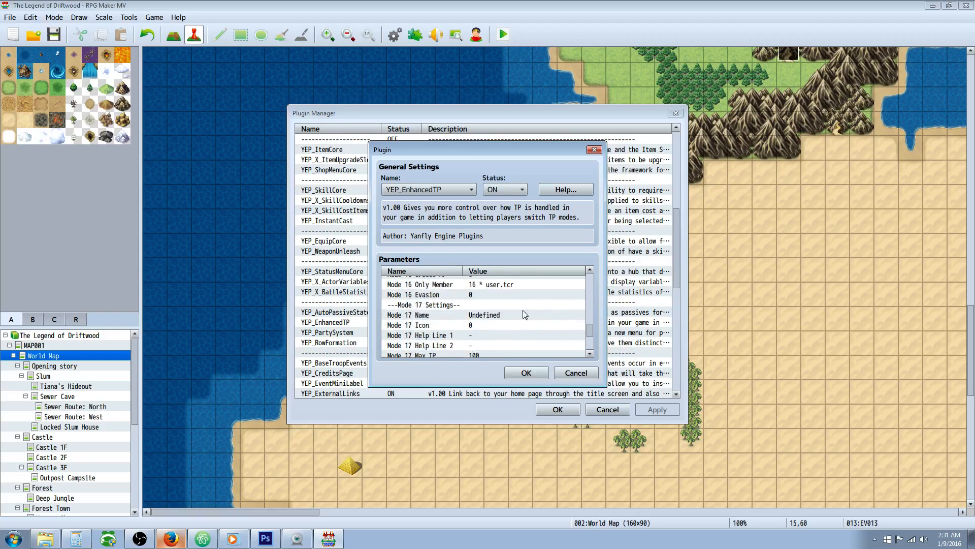
{"action": "scroll", "scroll_direction": "down", "scroll_amount": 3}
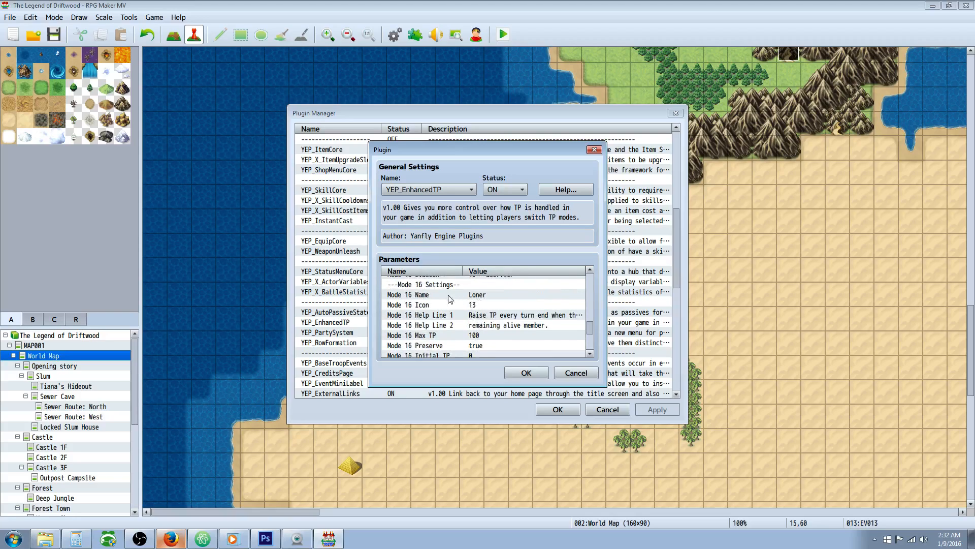
{"action": "left_click", "coordinate": [421, 294]}
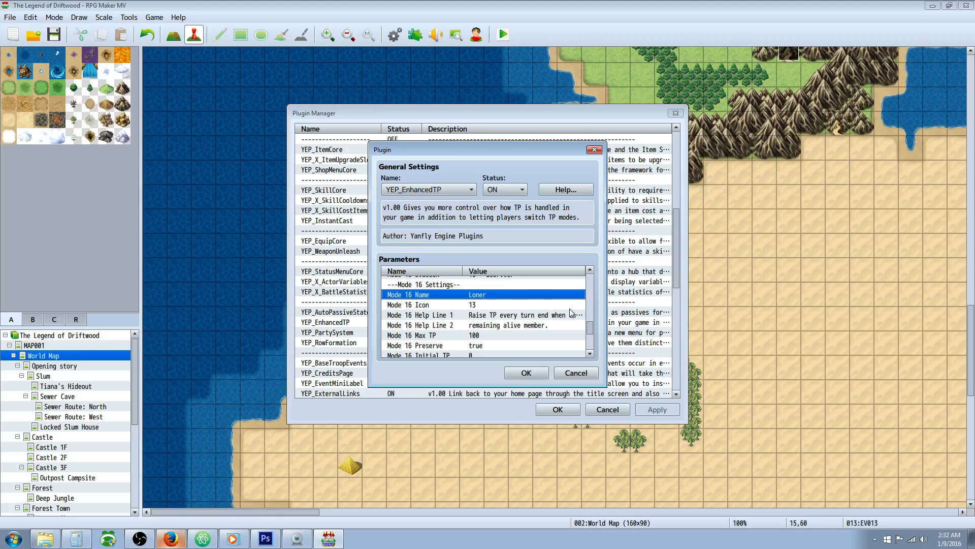
{"action": "mouse_move", "coordinate": [604, 310]}
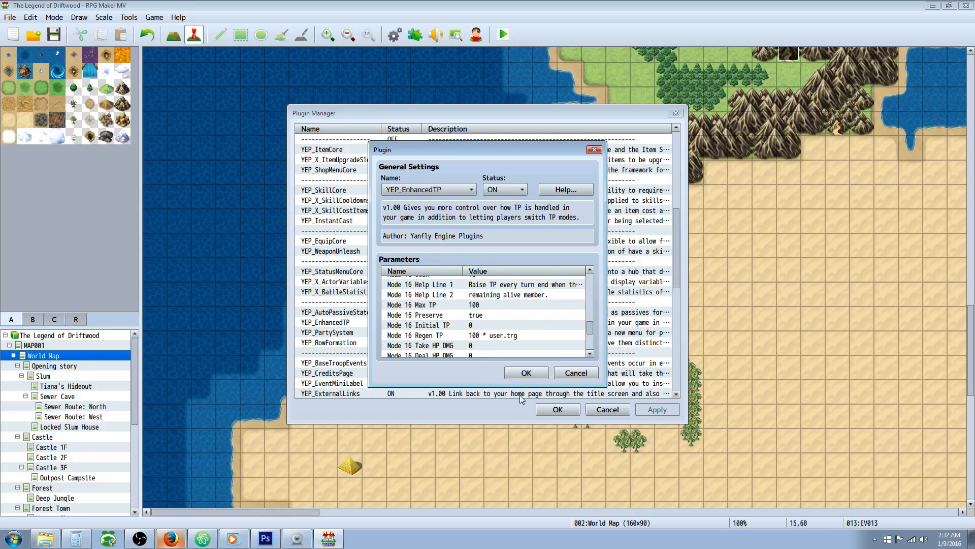
{"action": "mouse_move", "coordinate": [487, 307]}
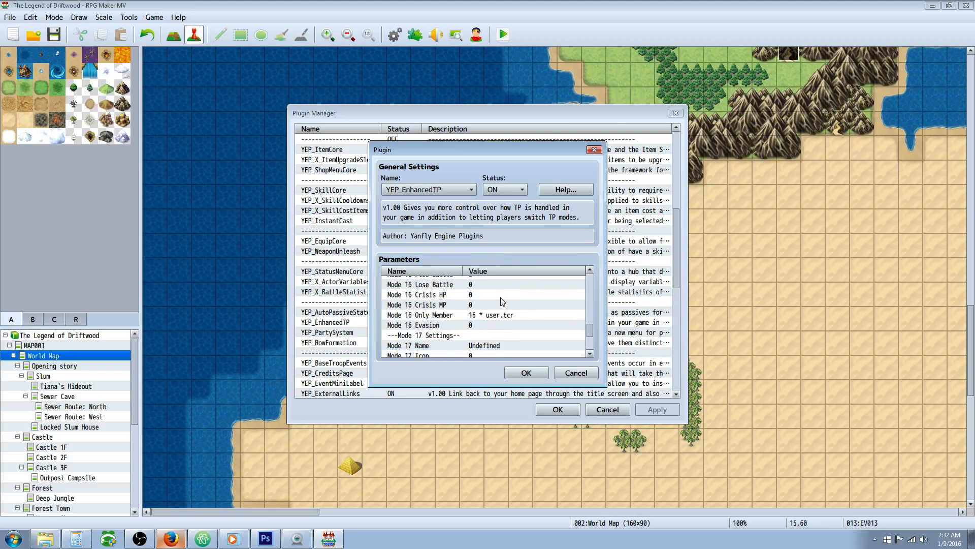
{"action": "left_click", "coordinate": [424, 305]}
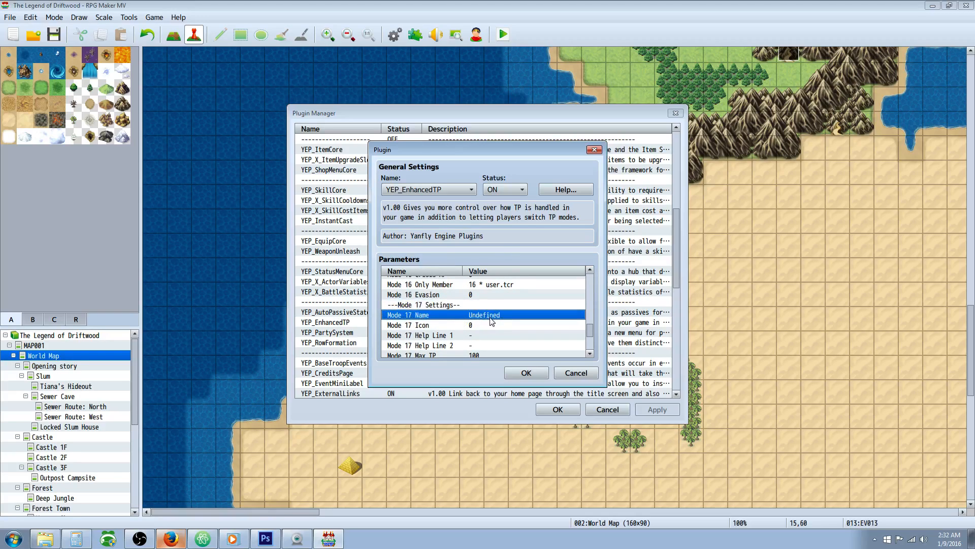
{"action": "scroll", "scroll_direction": "down", "scroll_amount": 3}
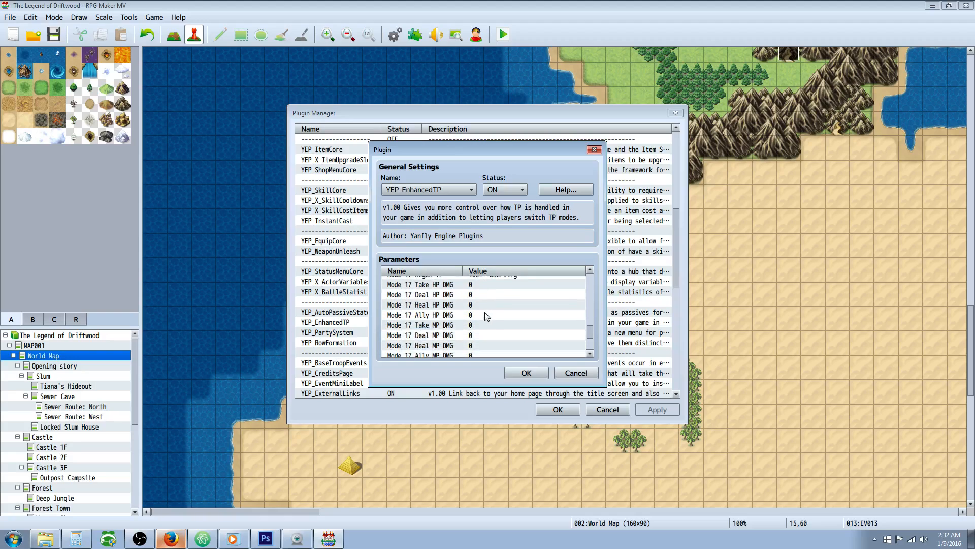
{"action": "scroll", "scroll_direction": "down", "scroll_amount": 3}
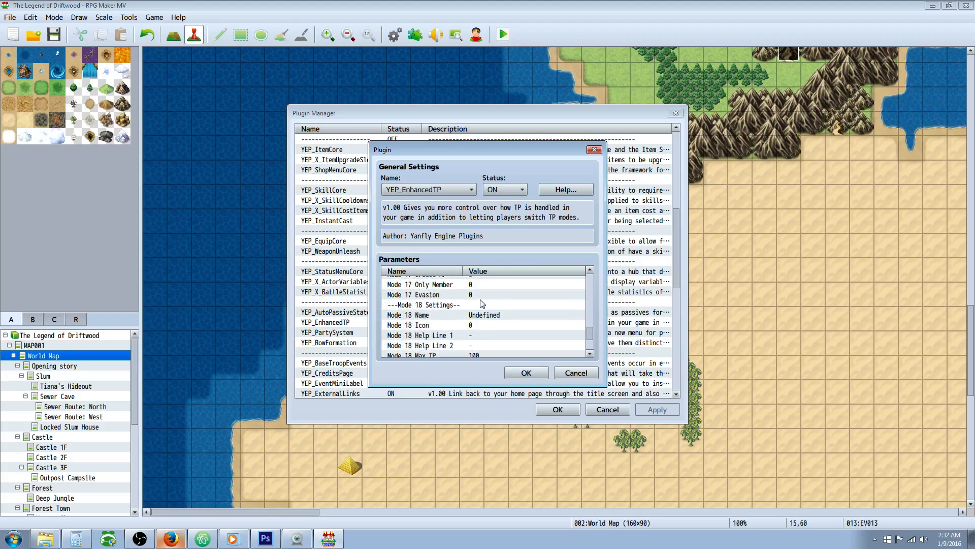
{"action": "scroll", "scroll_direction": "down", "scroll_amount": 3}
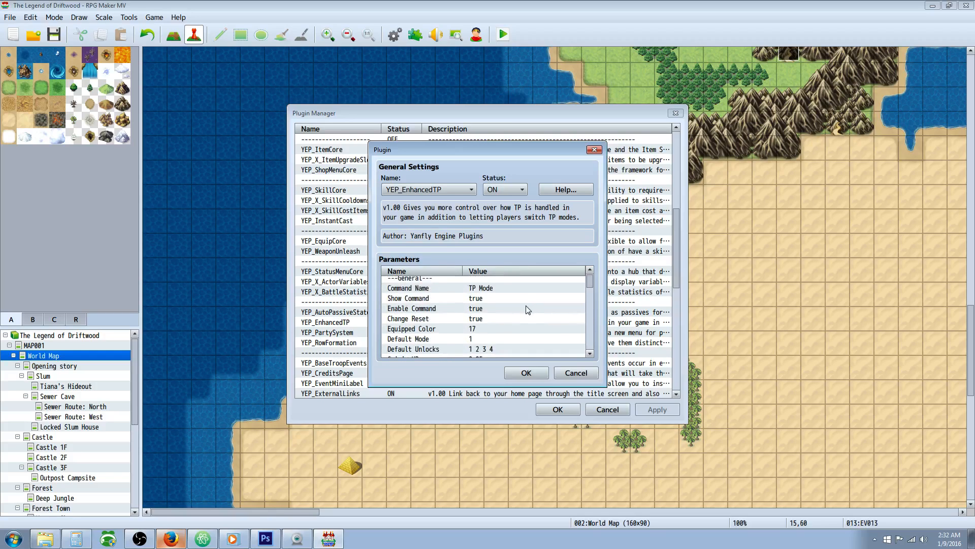
Scroll the EnhancedTP parameter list down to reach Mode 1 Max TP
{"action": "scroll", "scroll_direction": "down", "scroll_amount": 3}
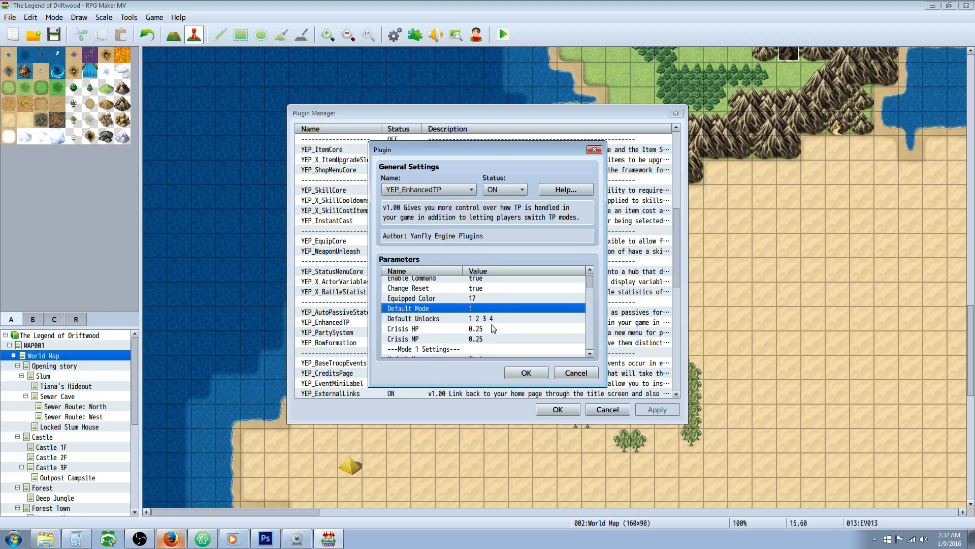
{"action": "scroll", "scroll_direction": "down", "scroll_amount": 3}
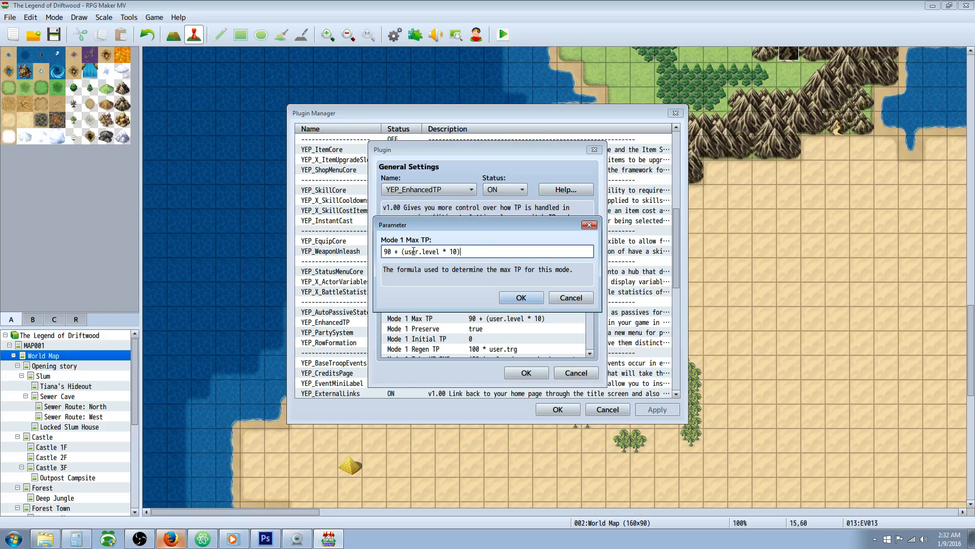
Edit the Mode 1 Max TP formula, ending as 90 + (user.level * 10), and confirm
{"action": "double_click", "coordinate": [410, 252]}
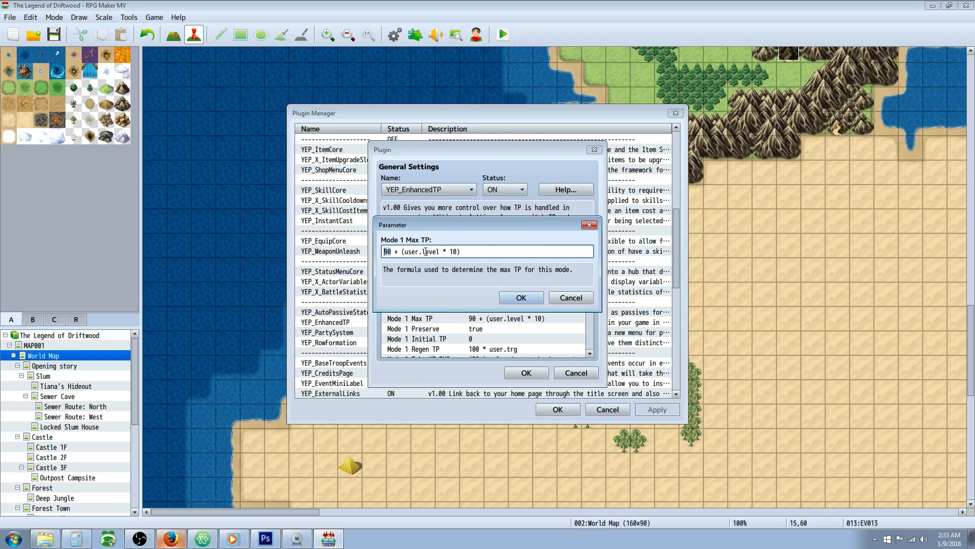
{"action": "double_click", "coordinate": [430, 251]}
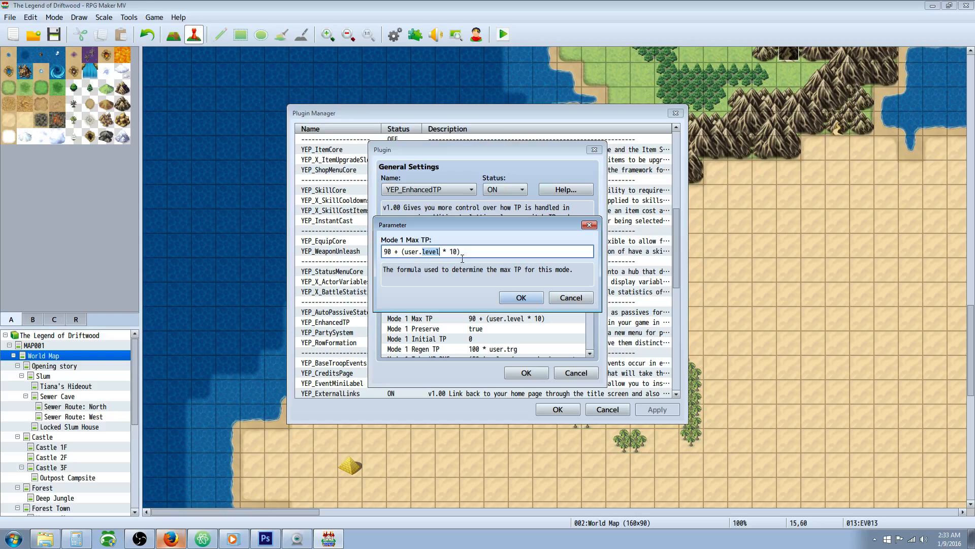
{"action": "mouse_move", "coordinate": [528, 247]}
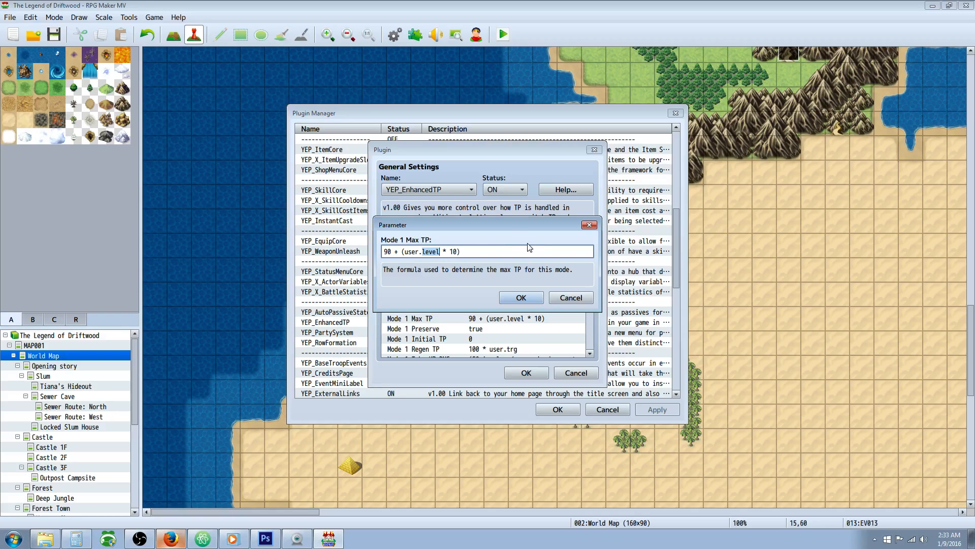
{"action": "type", "text": "user.atk"}
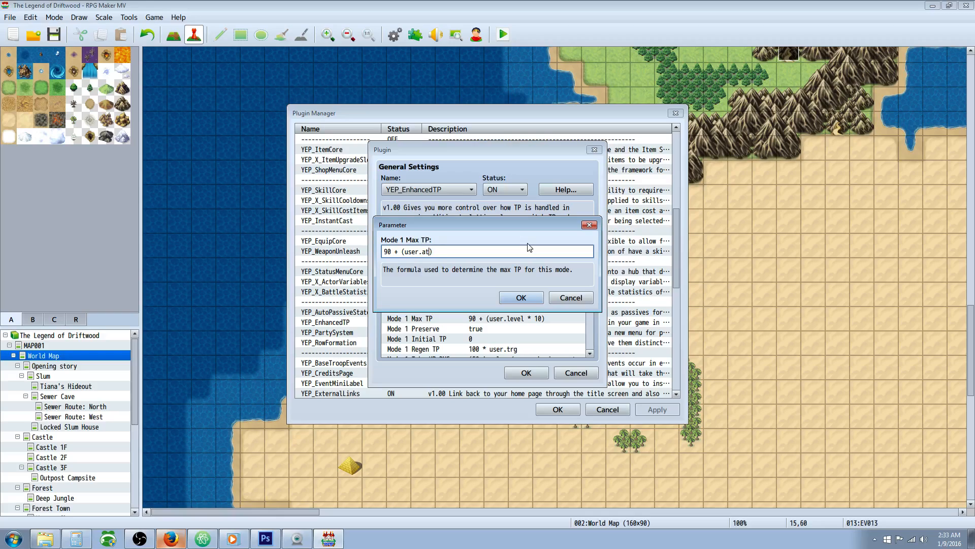
{"action": "type", "text": "level * 10"}
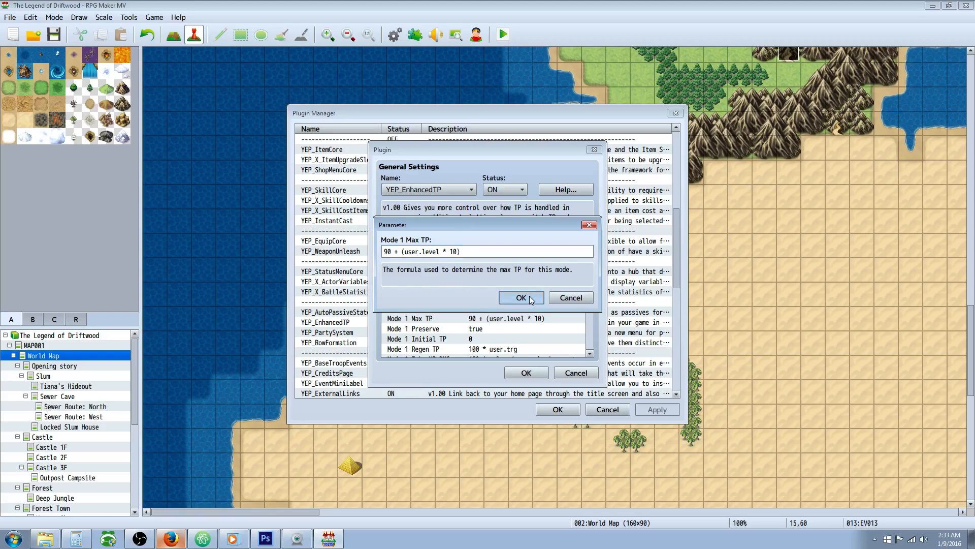
{"action": "left_click", "coordinate": [520, 297]}
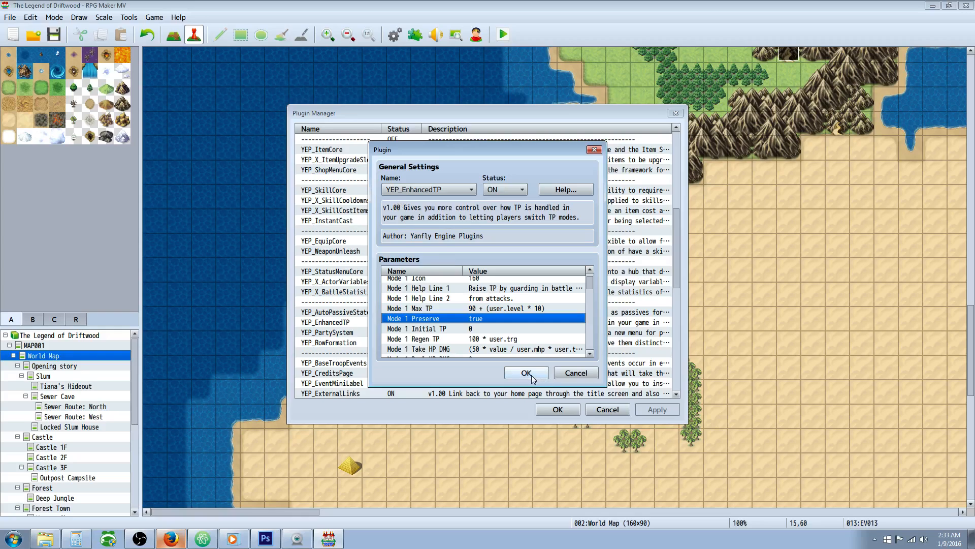
Save the EnhancedTP plugin settings and return to the Plugin Manager list
{"action": "left_click", "coordinate": [525, 372]}
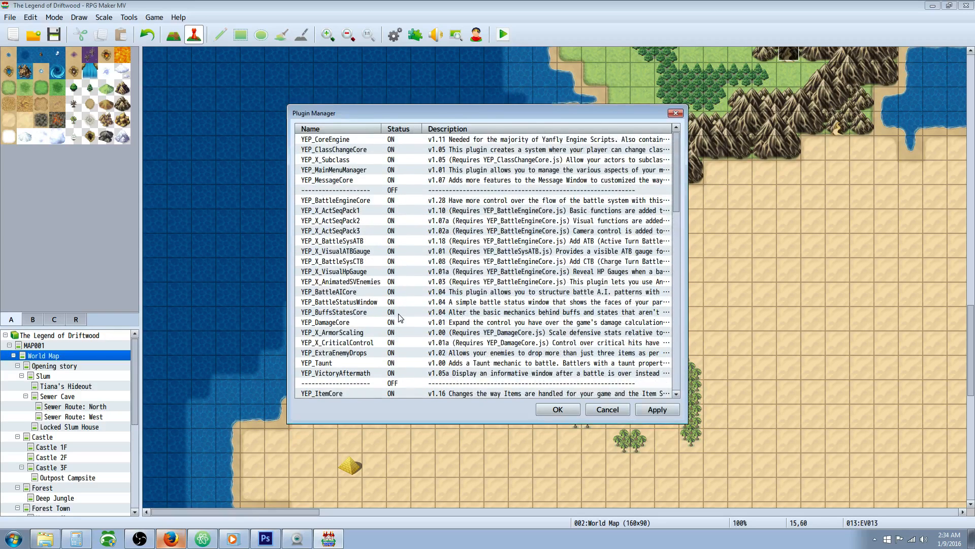
{"action": "mouse_move", "coordinate": [413, 311]}
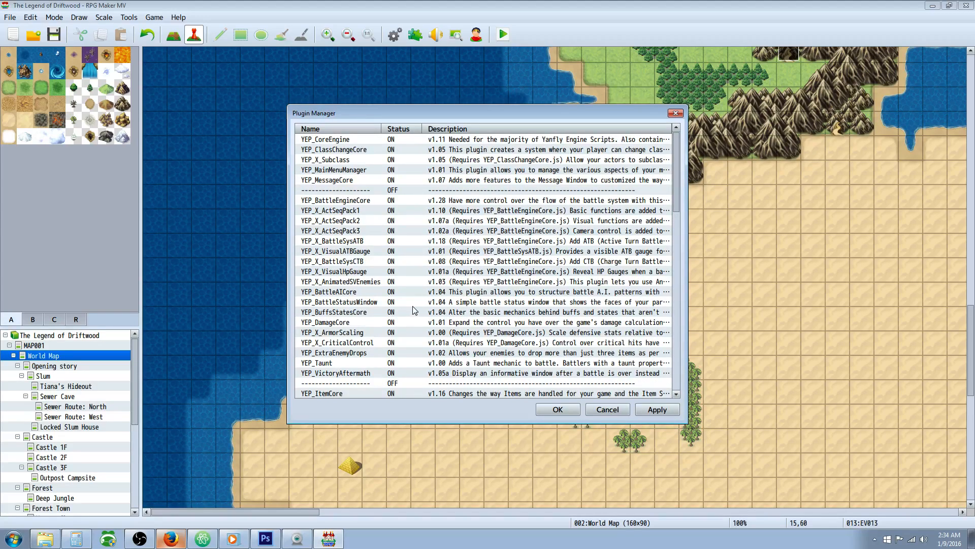